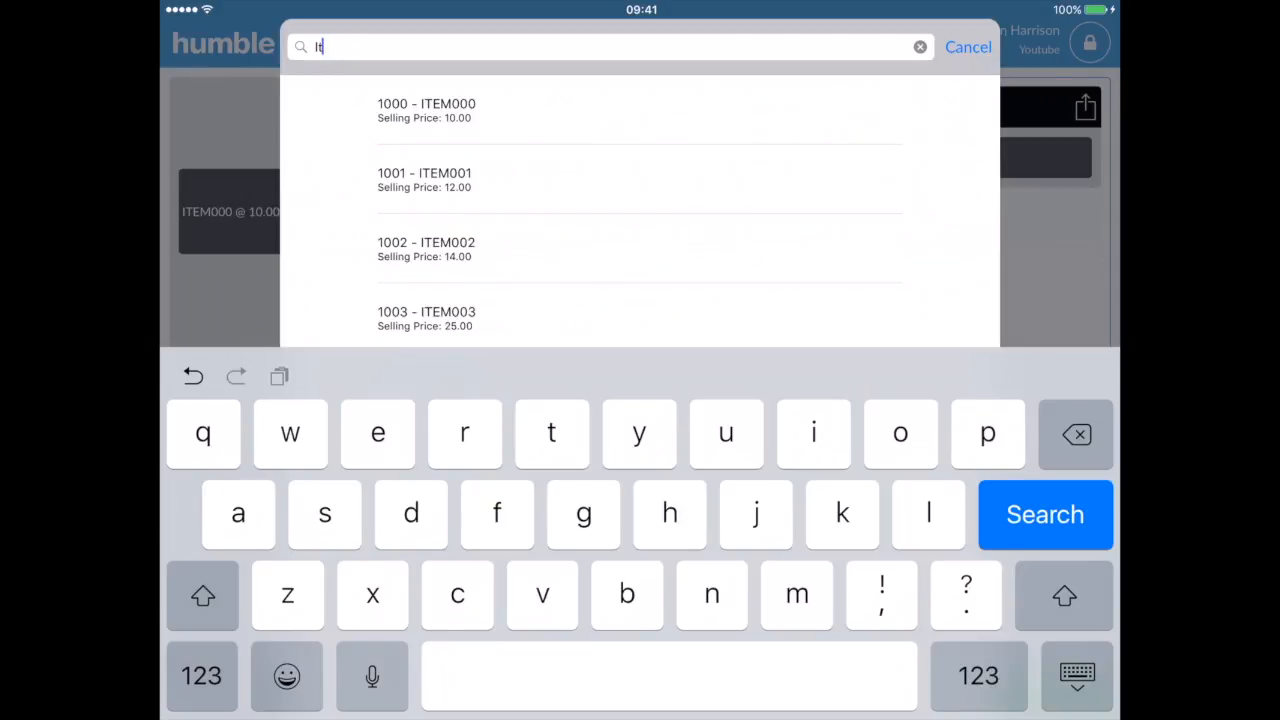
- Add the chosen product to the basket, bringing the subtotal to 56.00
{"action": "left_click", "coordinate": [424, 180]}
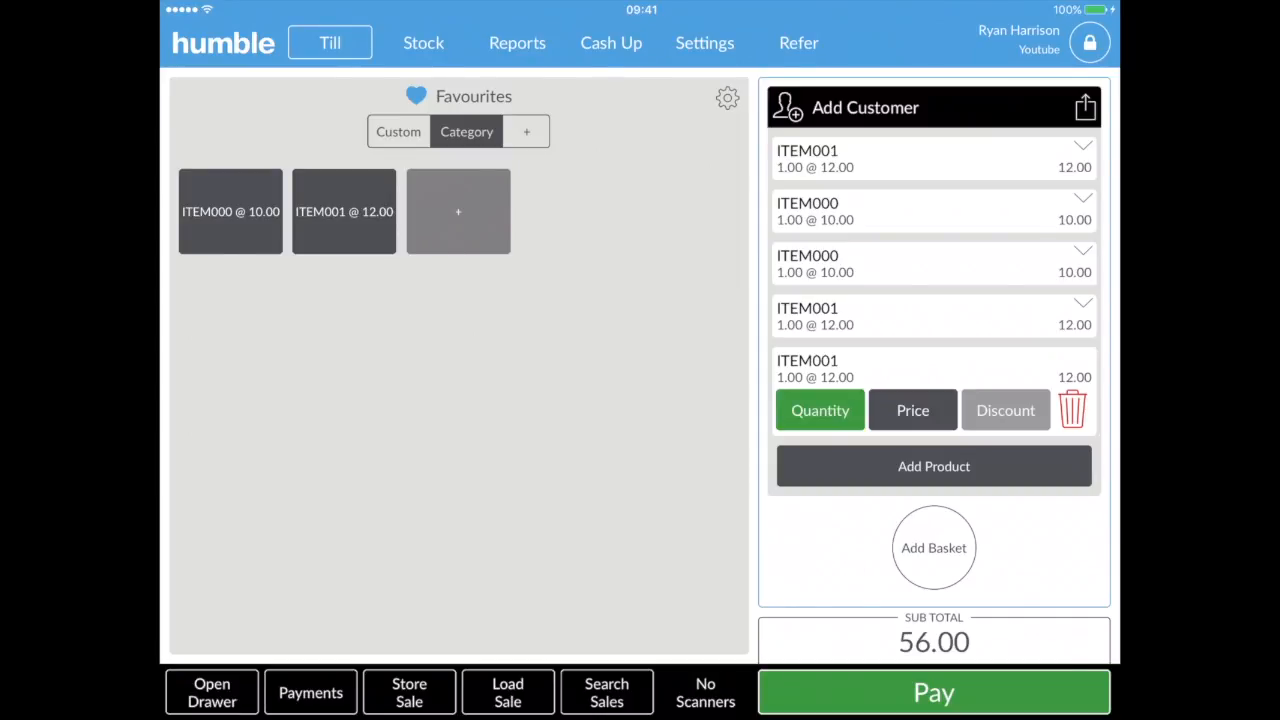
- Set the last ITEM001 line to quantity 3 for a 68.00 subtotal and start payment
{"action": "left_click", "coordinate": [820, 410]}
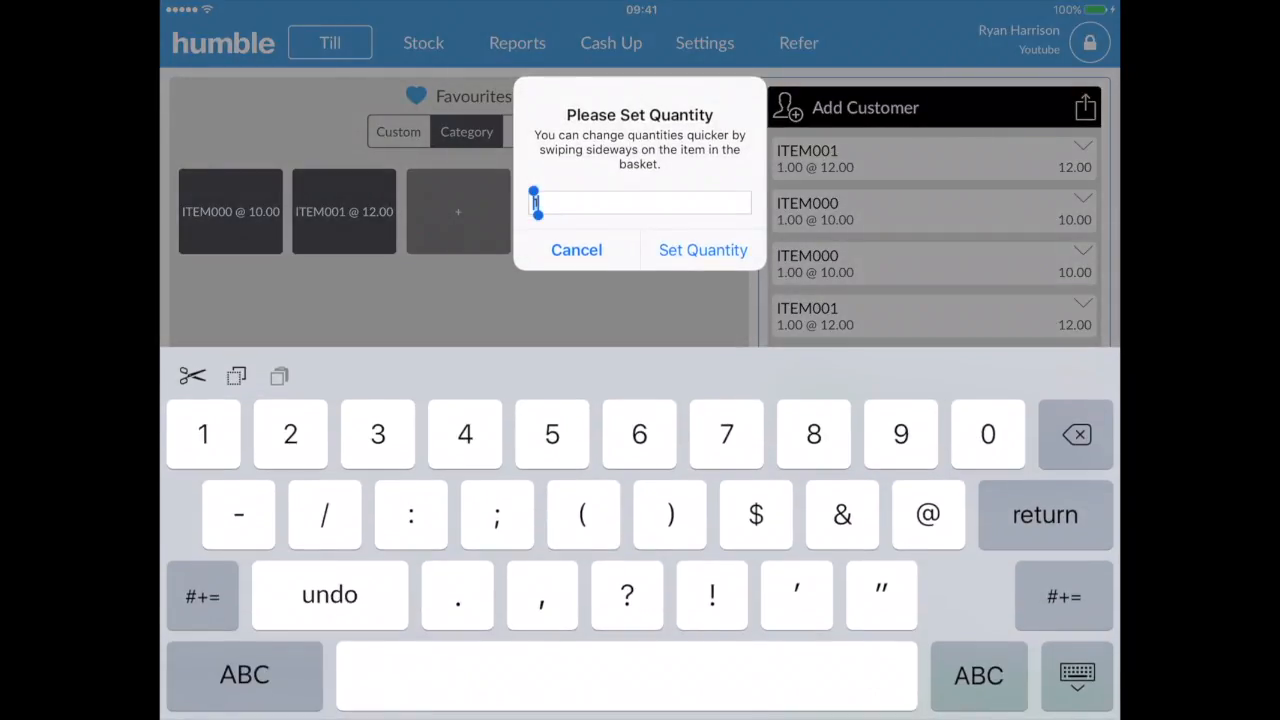
{"action": "left_click", "coordinate": [702, 248]}
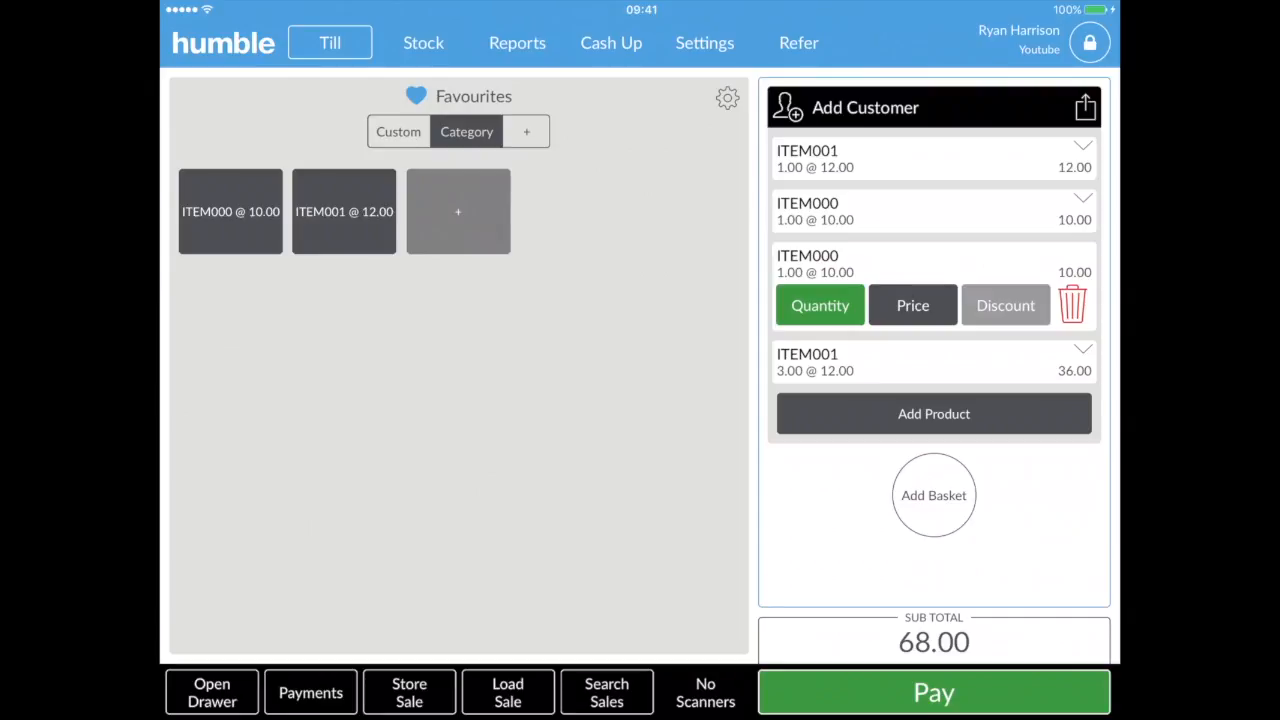
{"action": "left_click", "coordinate": [932, 692]}
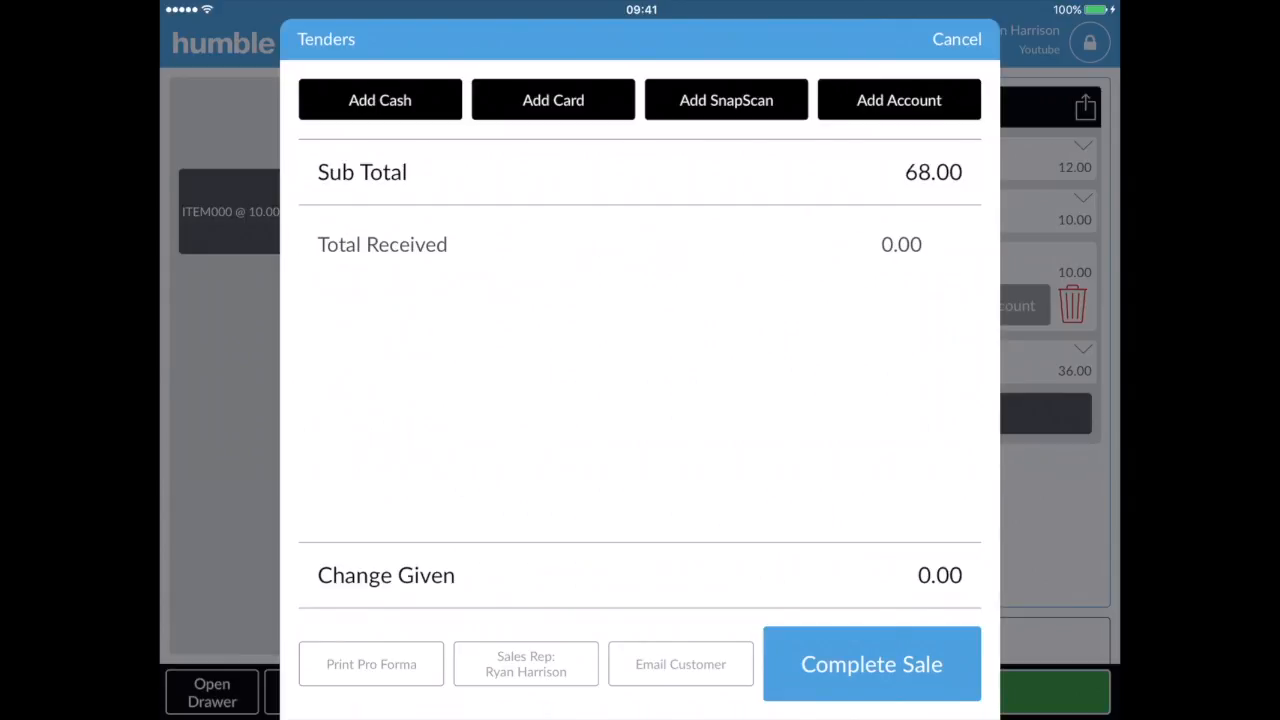
- Tender 40.00 cash and the remaining 28.00 by card
{"action": "left_click", "coordinate": [380, 100]}
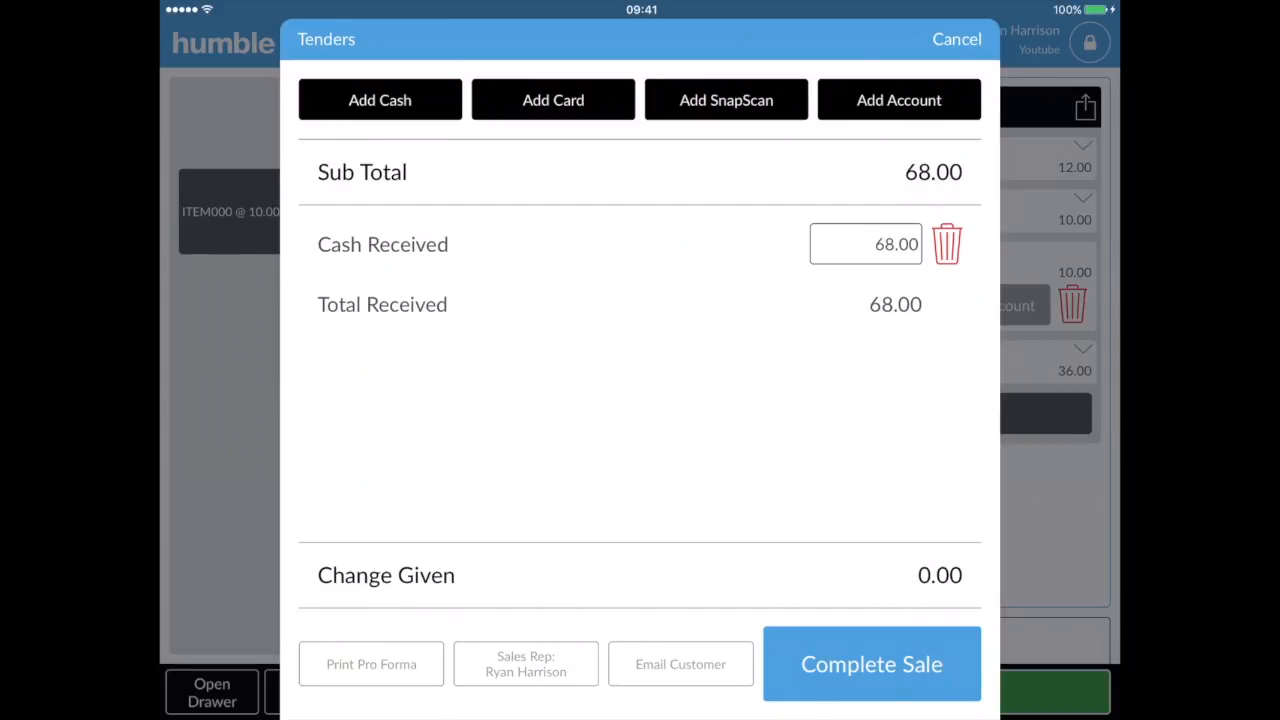
{"action": "left_click", "coordinate": [864, 244]}
{"action": "type", "text": "40"}
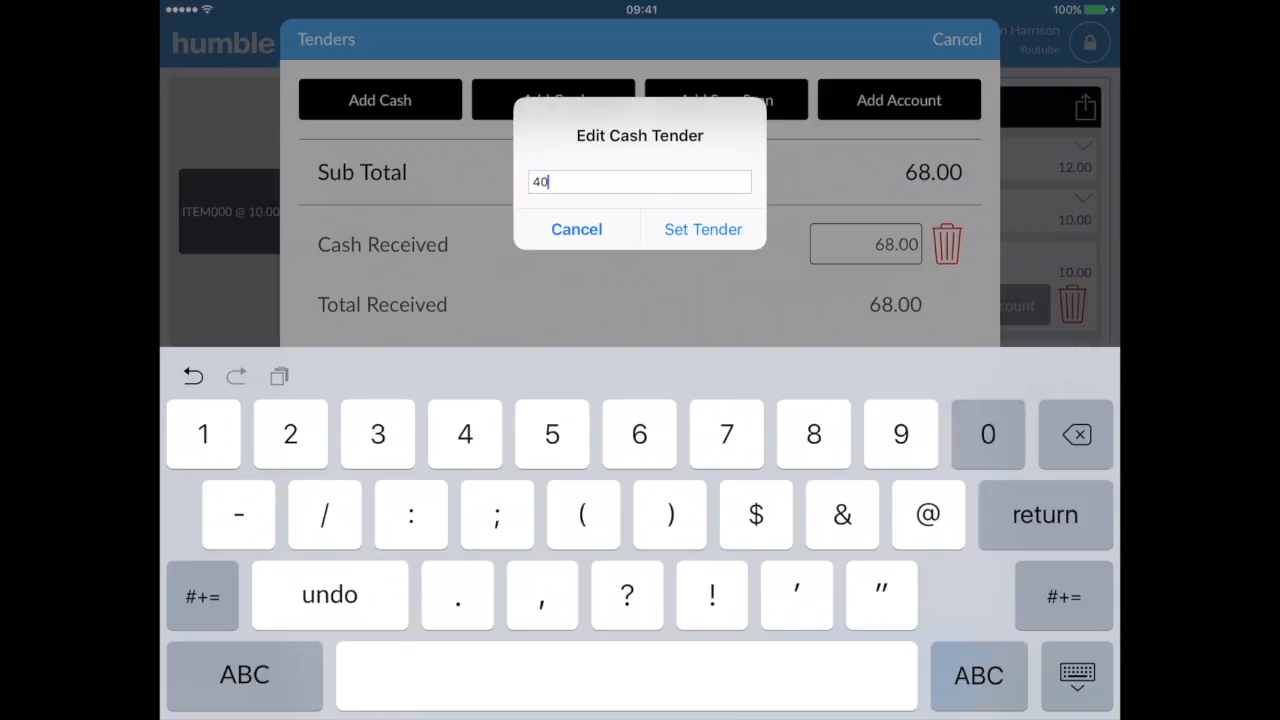
{"action": "left_click", "coordinate": [704, 228]}
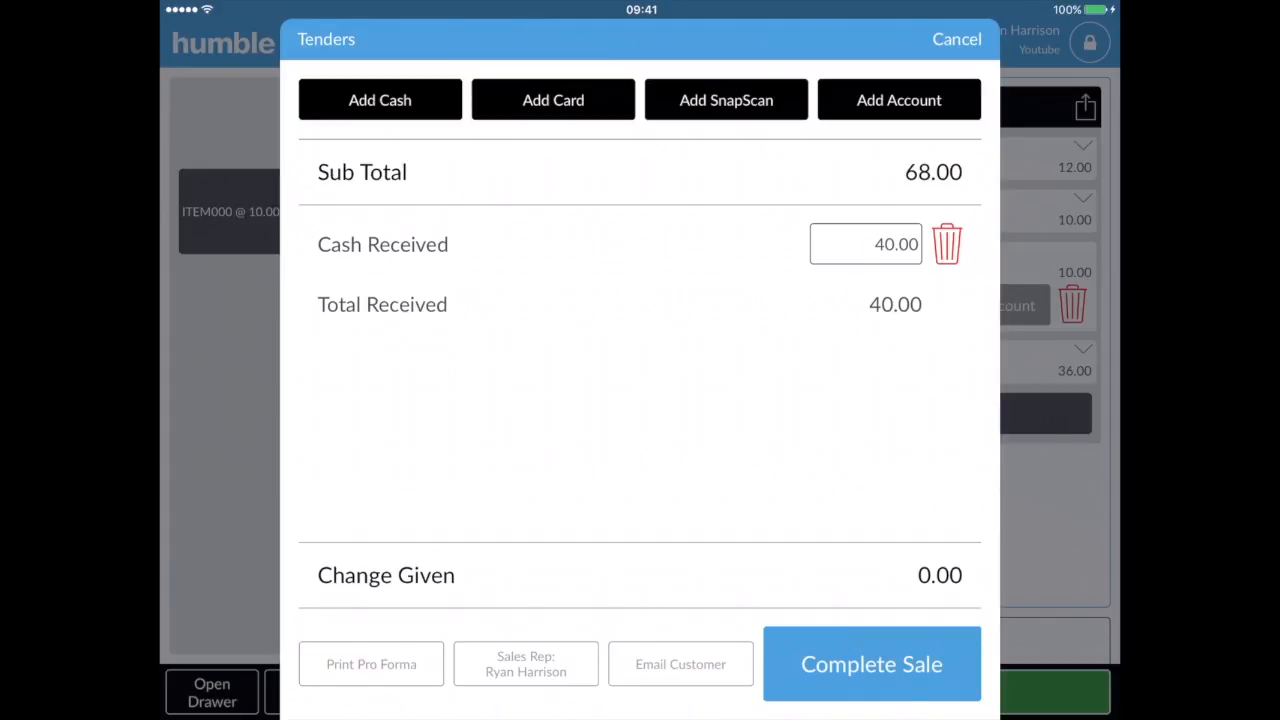
{"action": "left_click", "coordinate": [552, 100]}
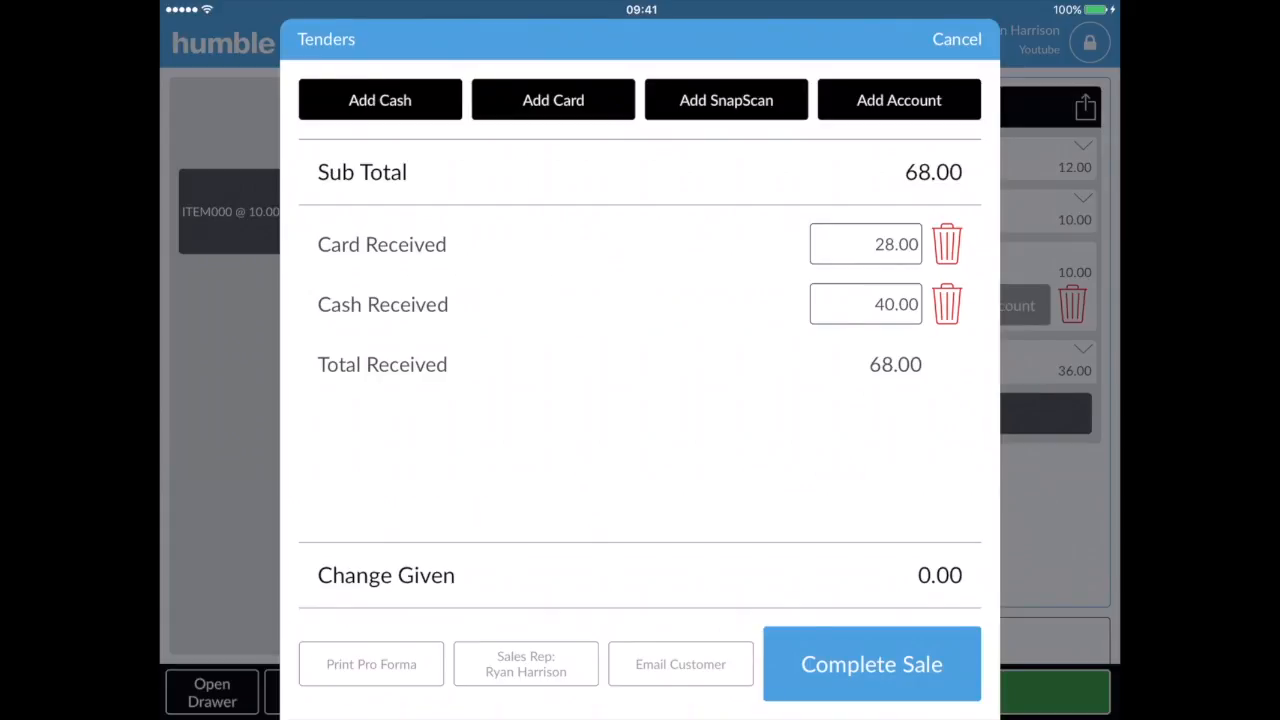
- Complete the 68.00 sale with no change due and lock the till
{"action": "left_click", "coordinate": [872, 664]}
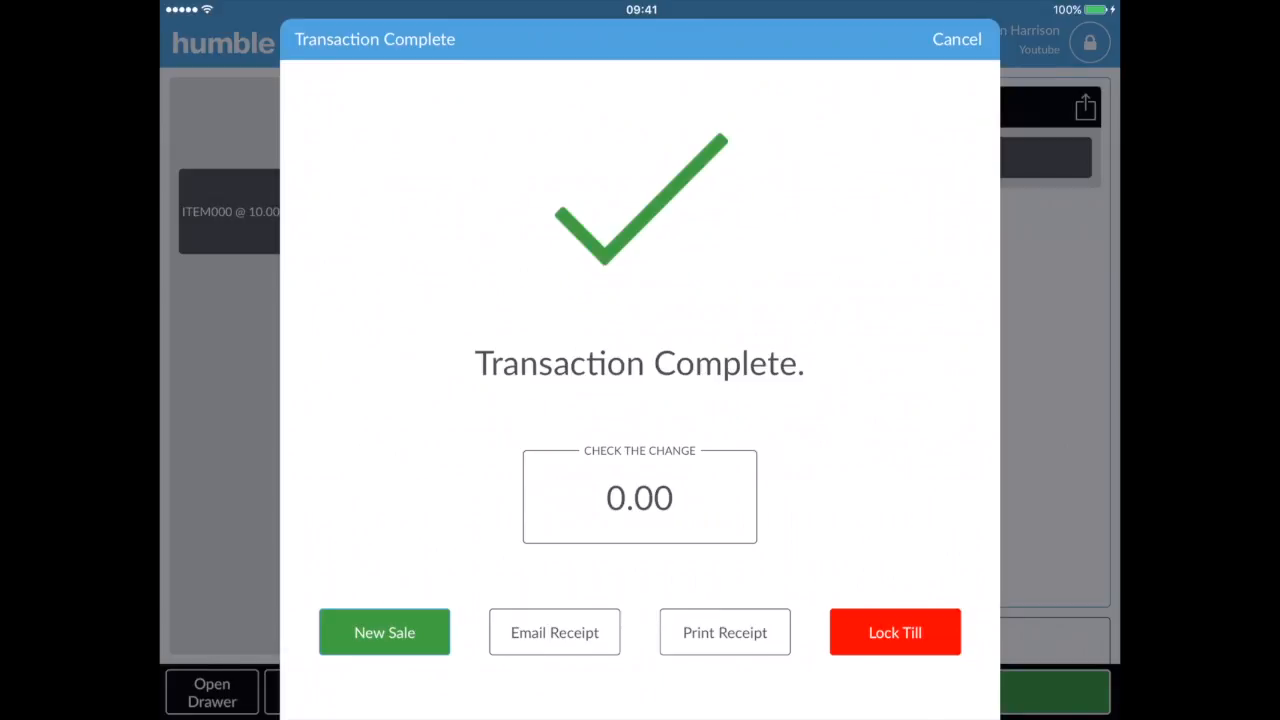
{"action": "left_click", "coordinate": [894, 632]}
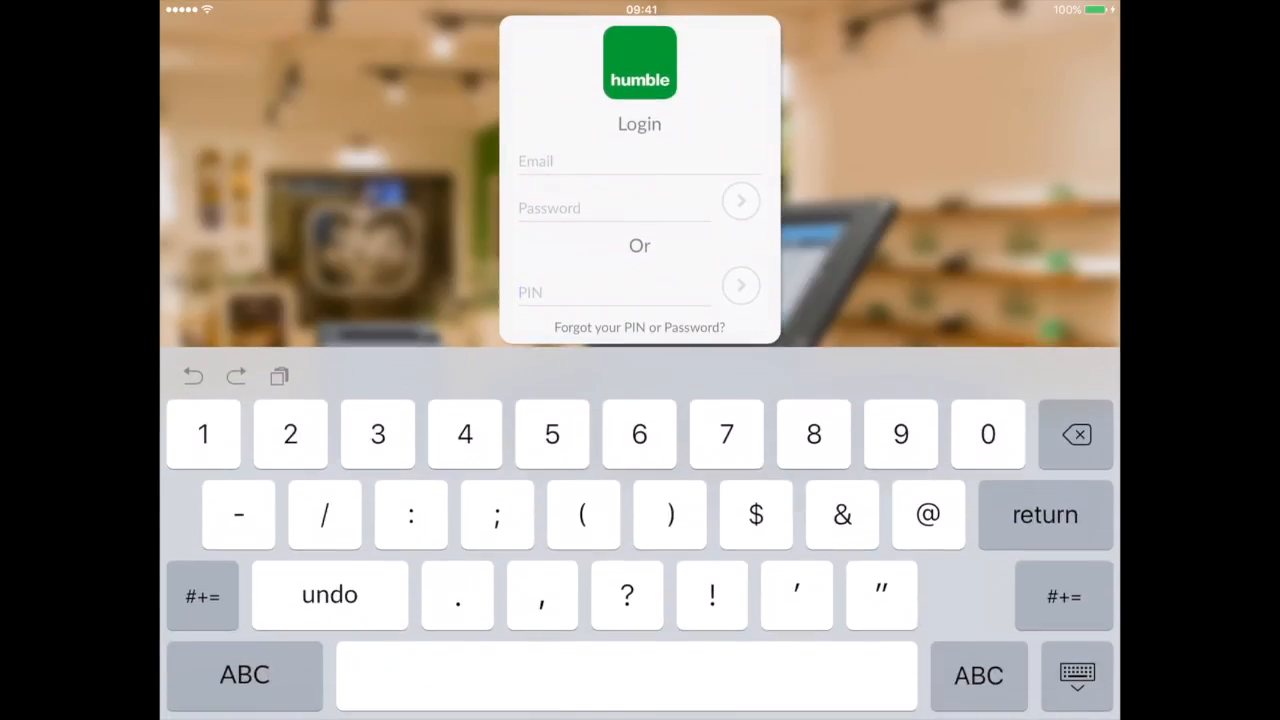